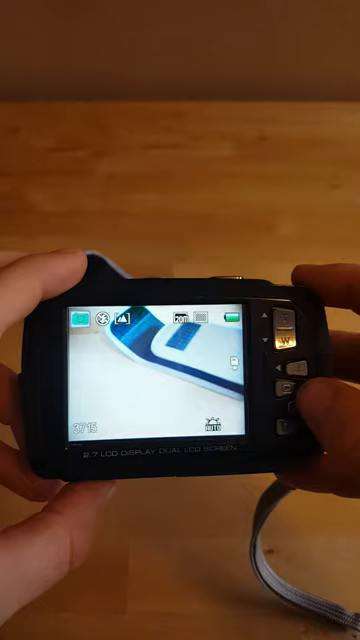
click(287, 378)
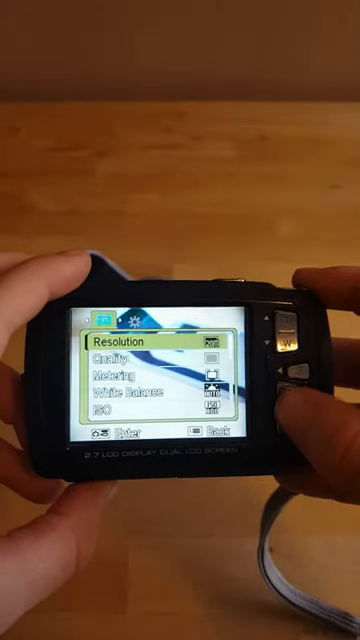